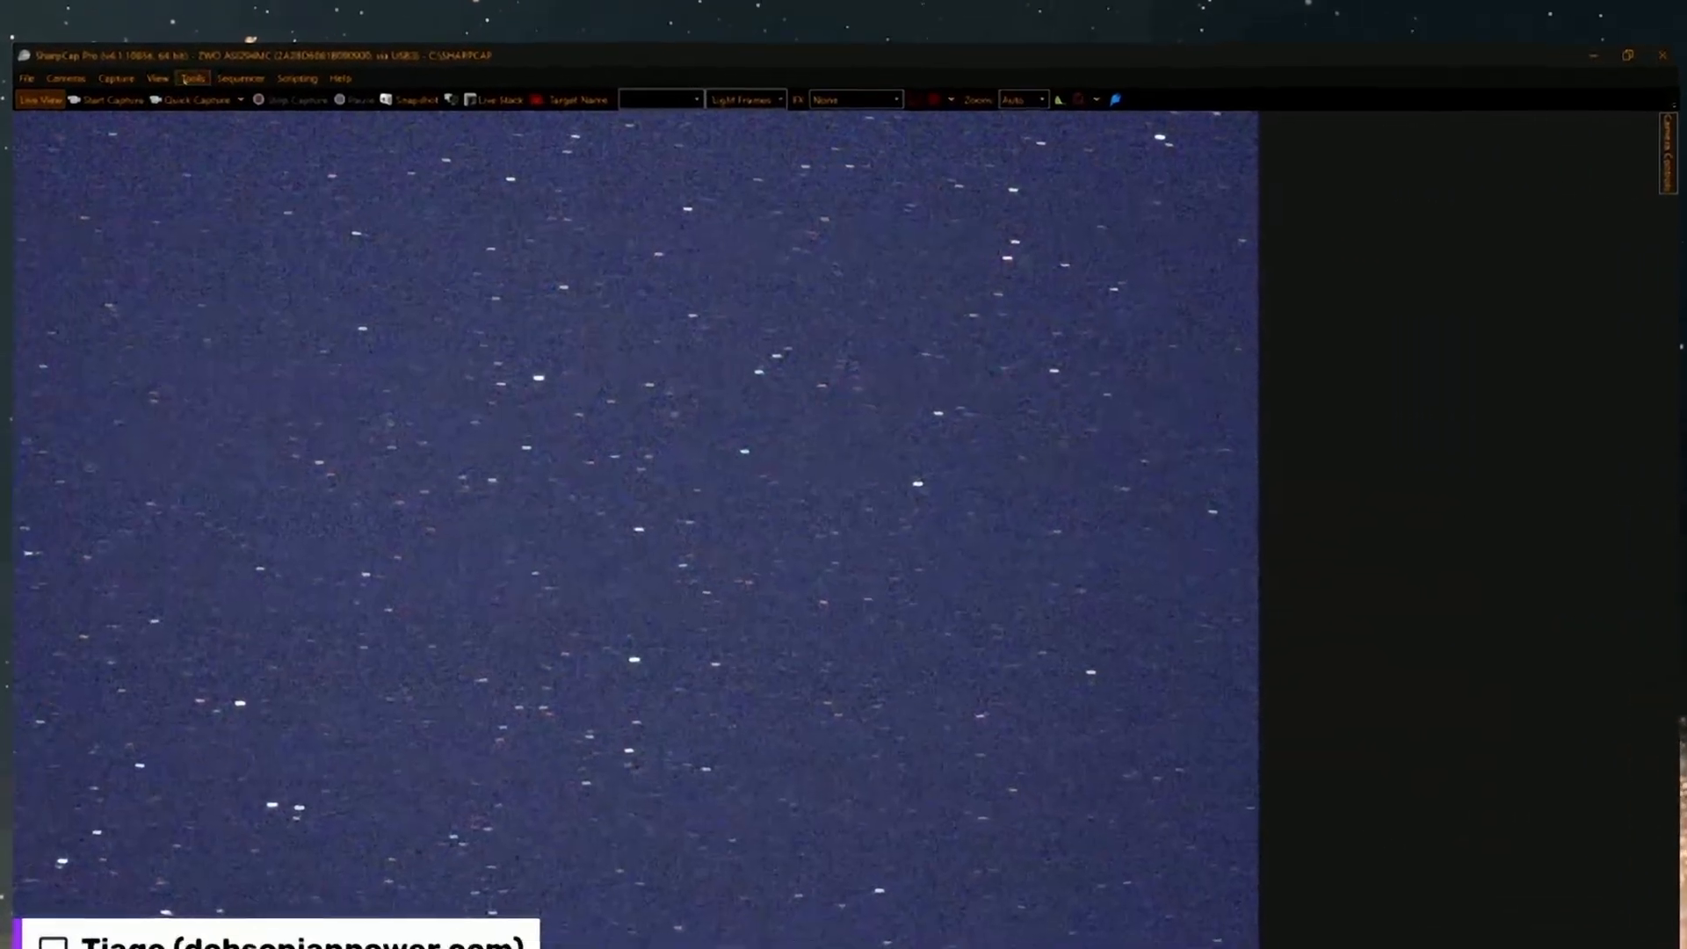
# - Launch the Push To Assistant from the Tools menu
pyautogui.click(191, 78)
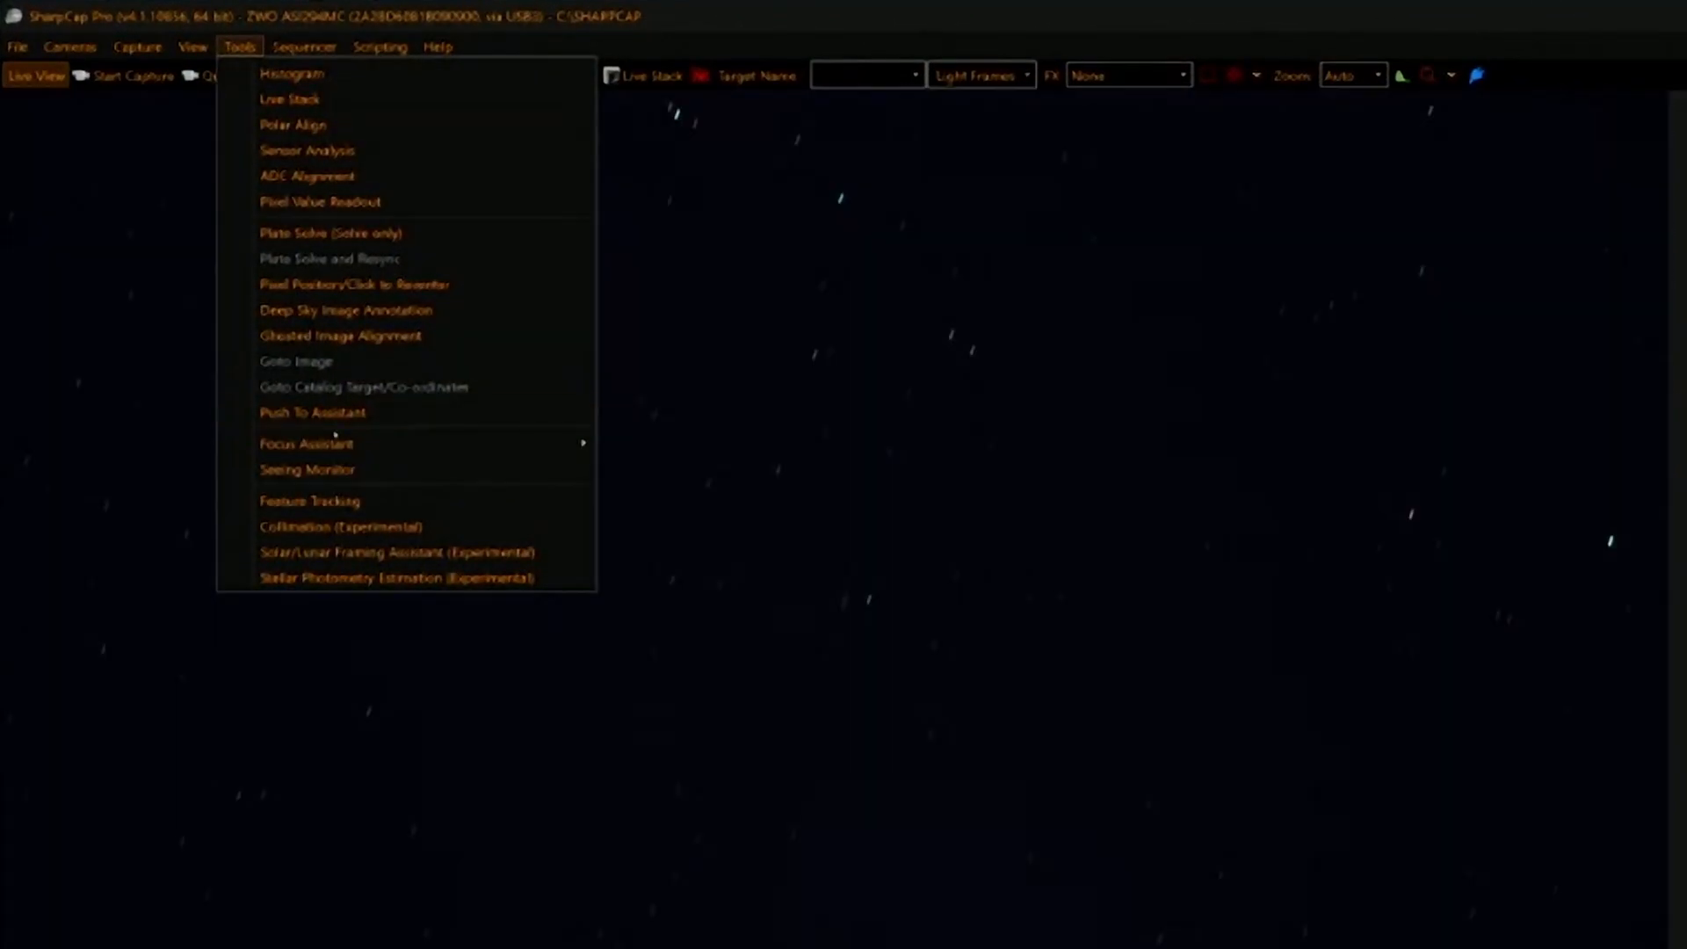
pyautogui.click(311, 411)
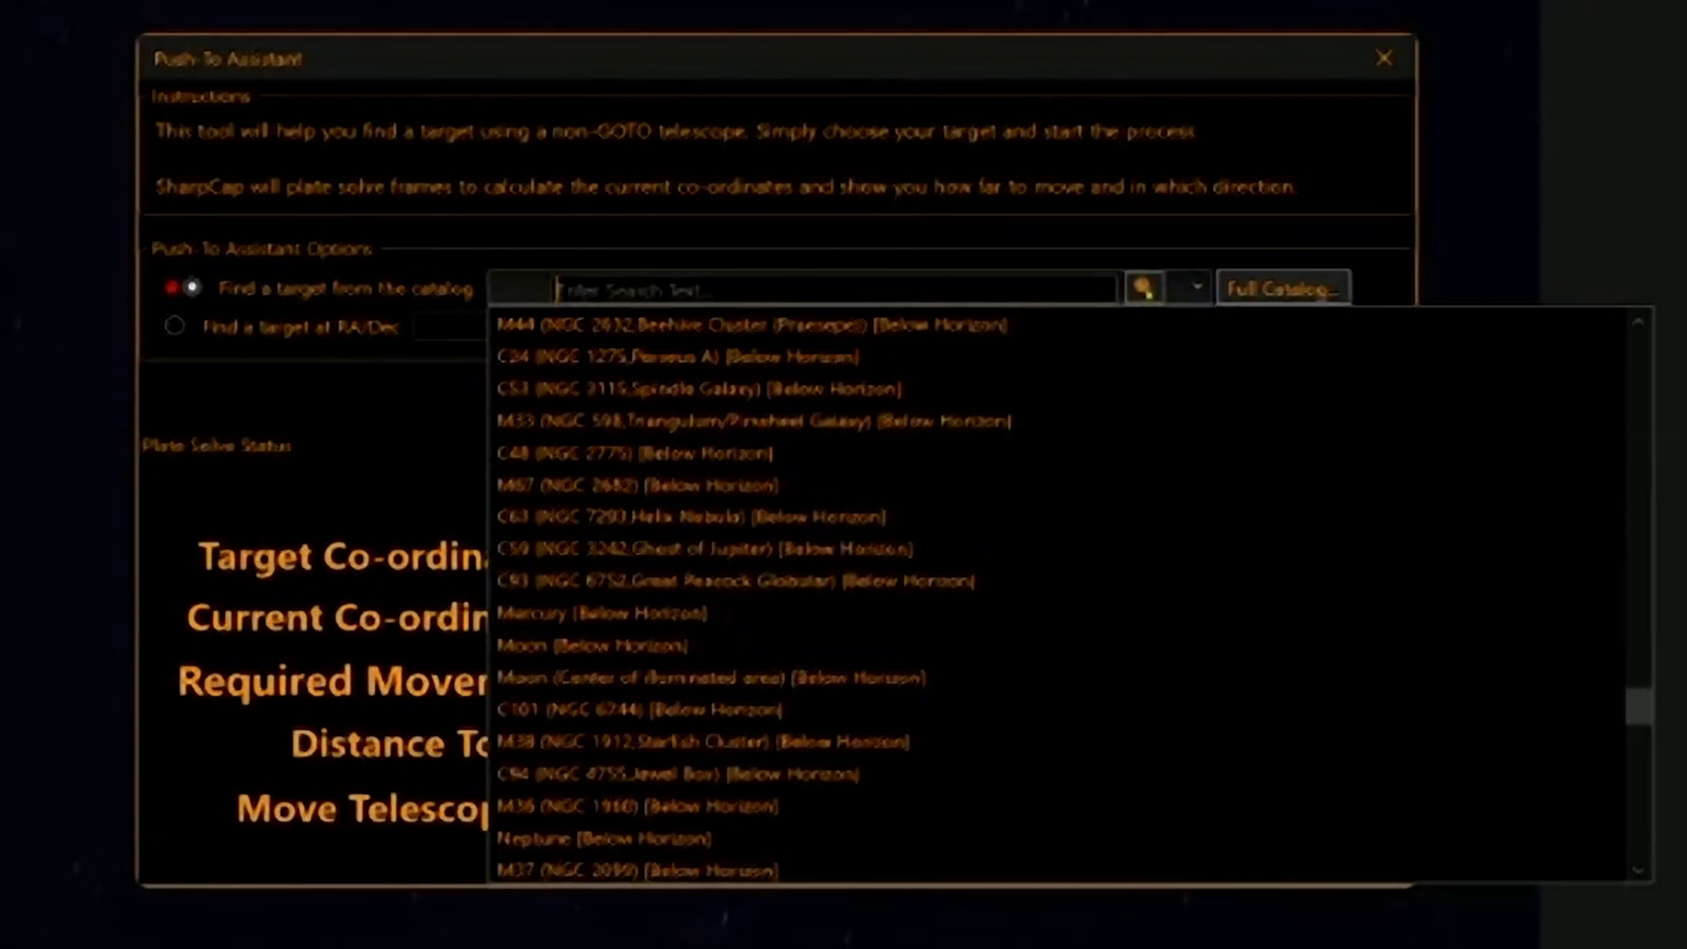
# - Search the catalog for 'ring' and select M57, the Ring Nebula, as the push-to target
pyautogui.write('ring')
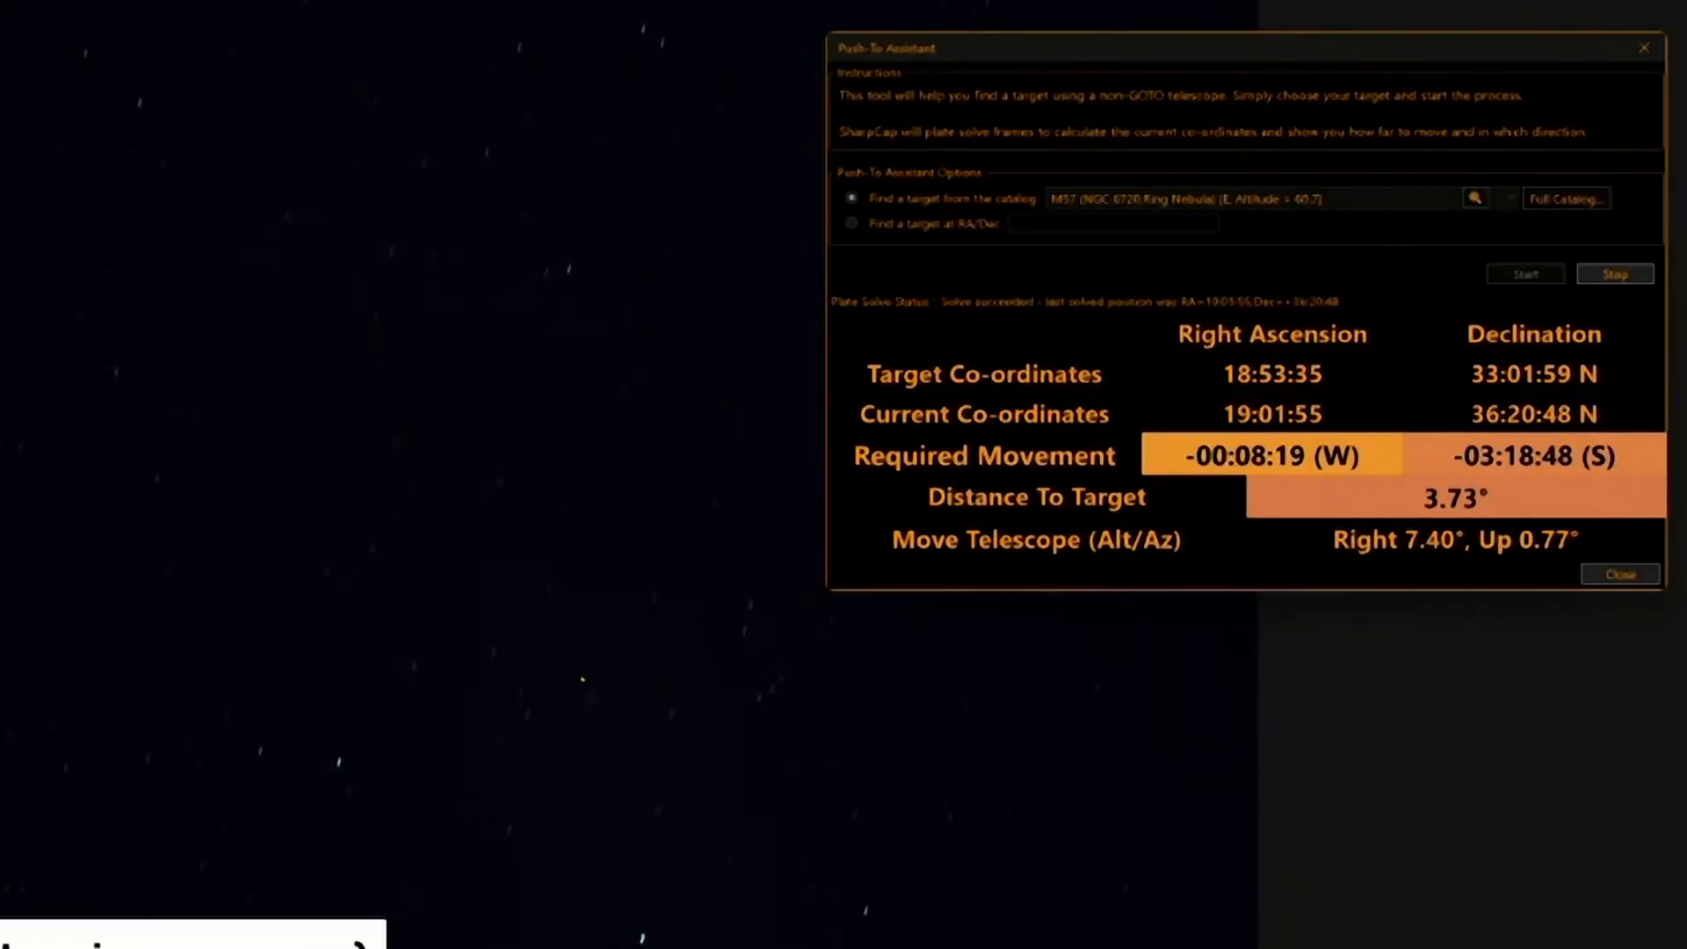
# - Re-solve the telescope position, now 3.83° from M57 (Right 7.54°, Up 0.98°)
pyautogui.click(1524, 272)
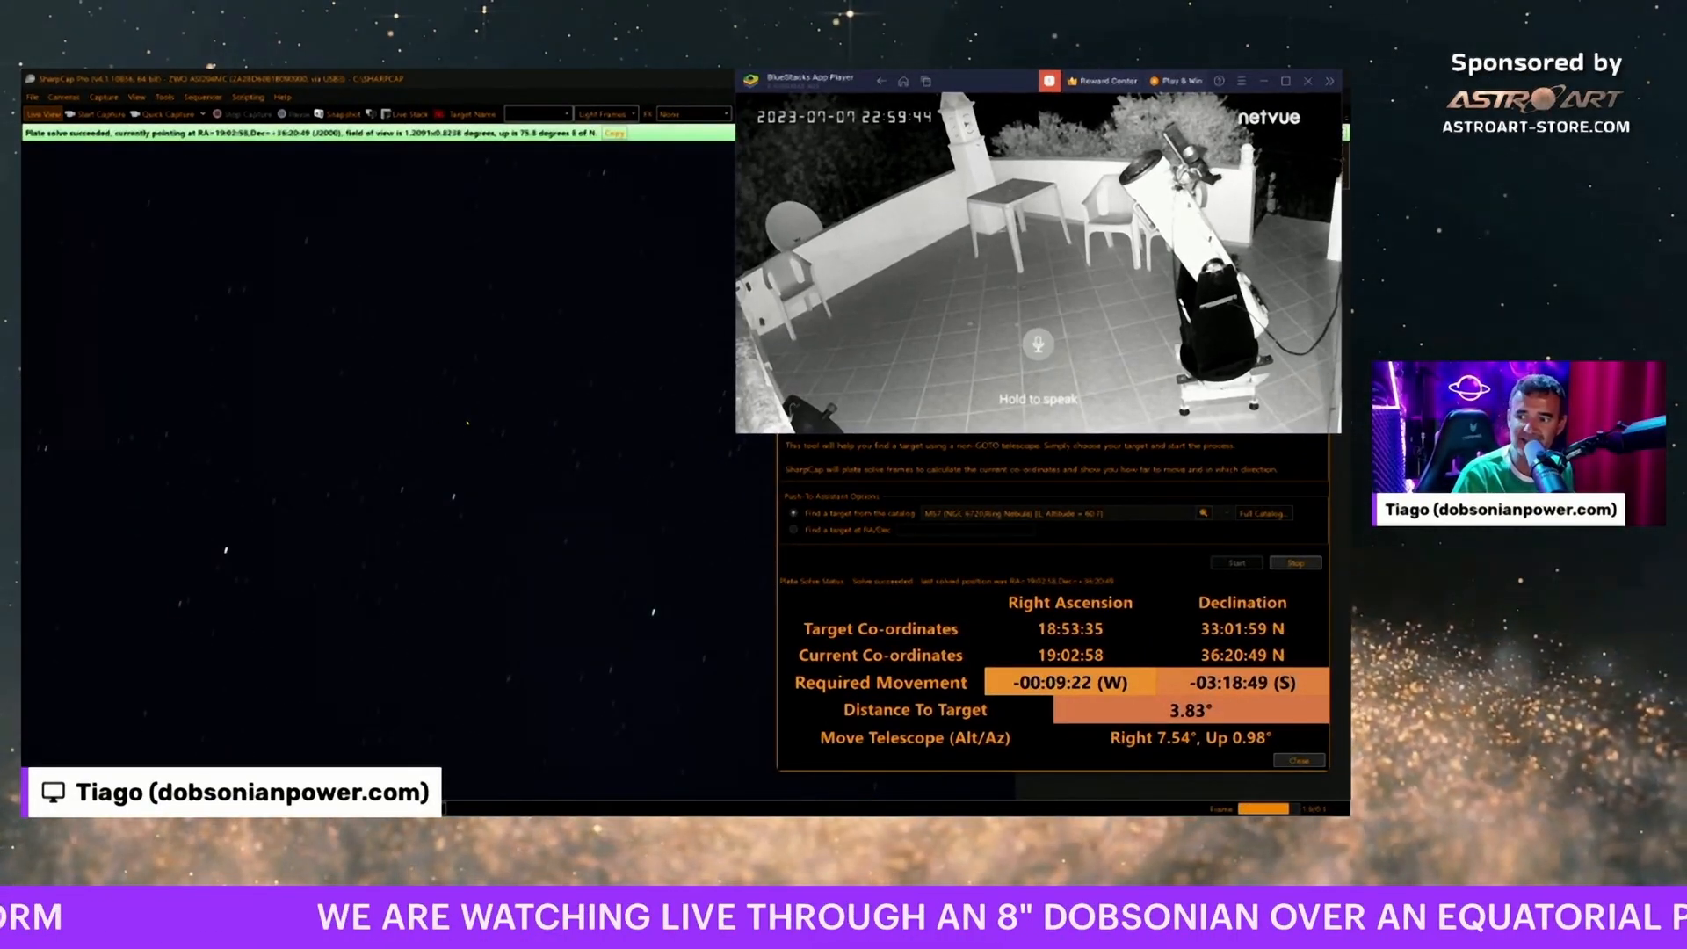
# - Dismiss the Push-To Assistant so the live view shows the faint Ring Nebula
pyautogui.click(1235, 562)
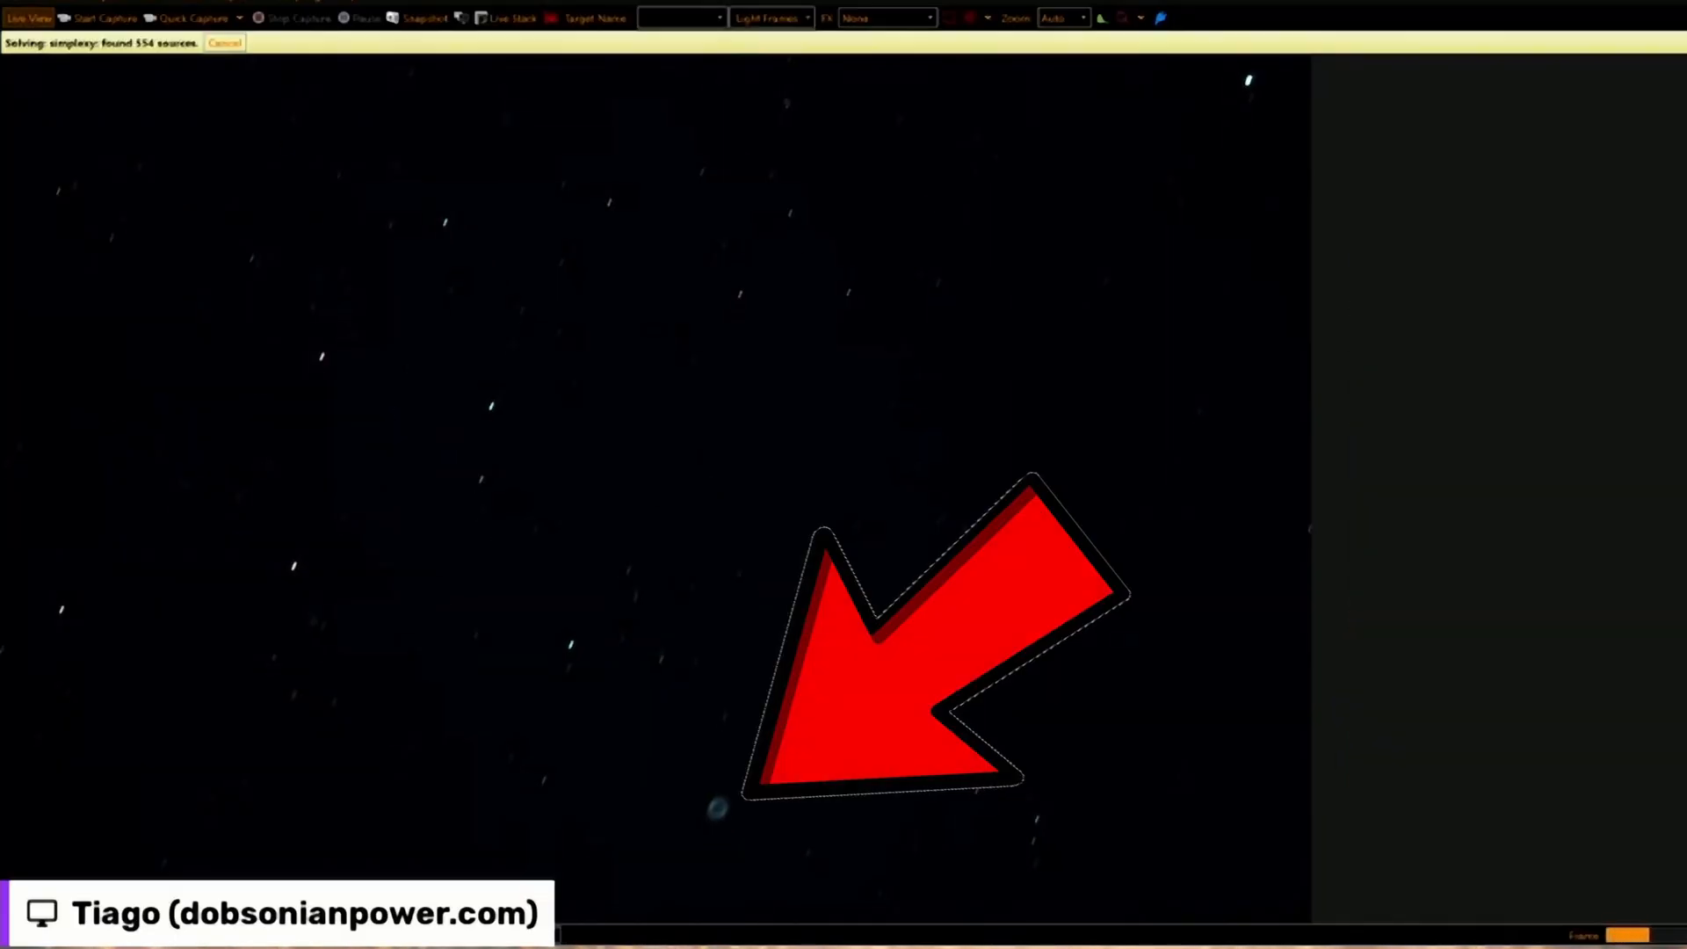
# - Run the recent sequence '25 NEXUS Live Stack 4s 350g QUADBAND.scs' to restart live stacking
pyautogui.click(508, 65)
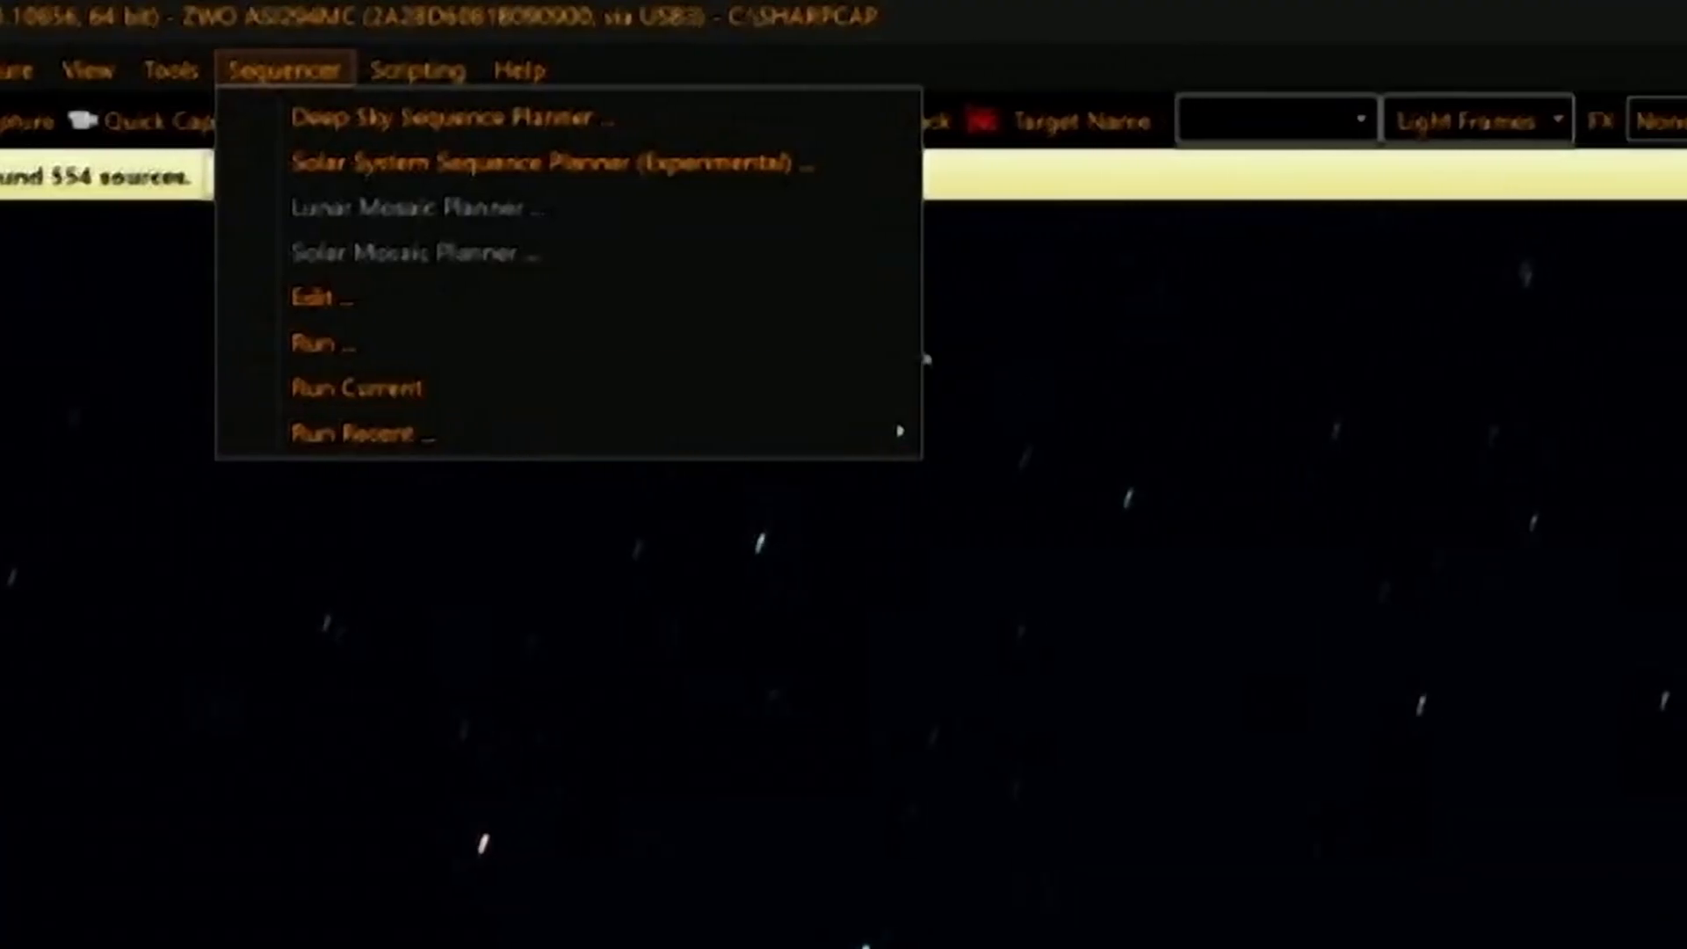
pyautogui.moveTo(362, 434)
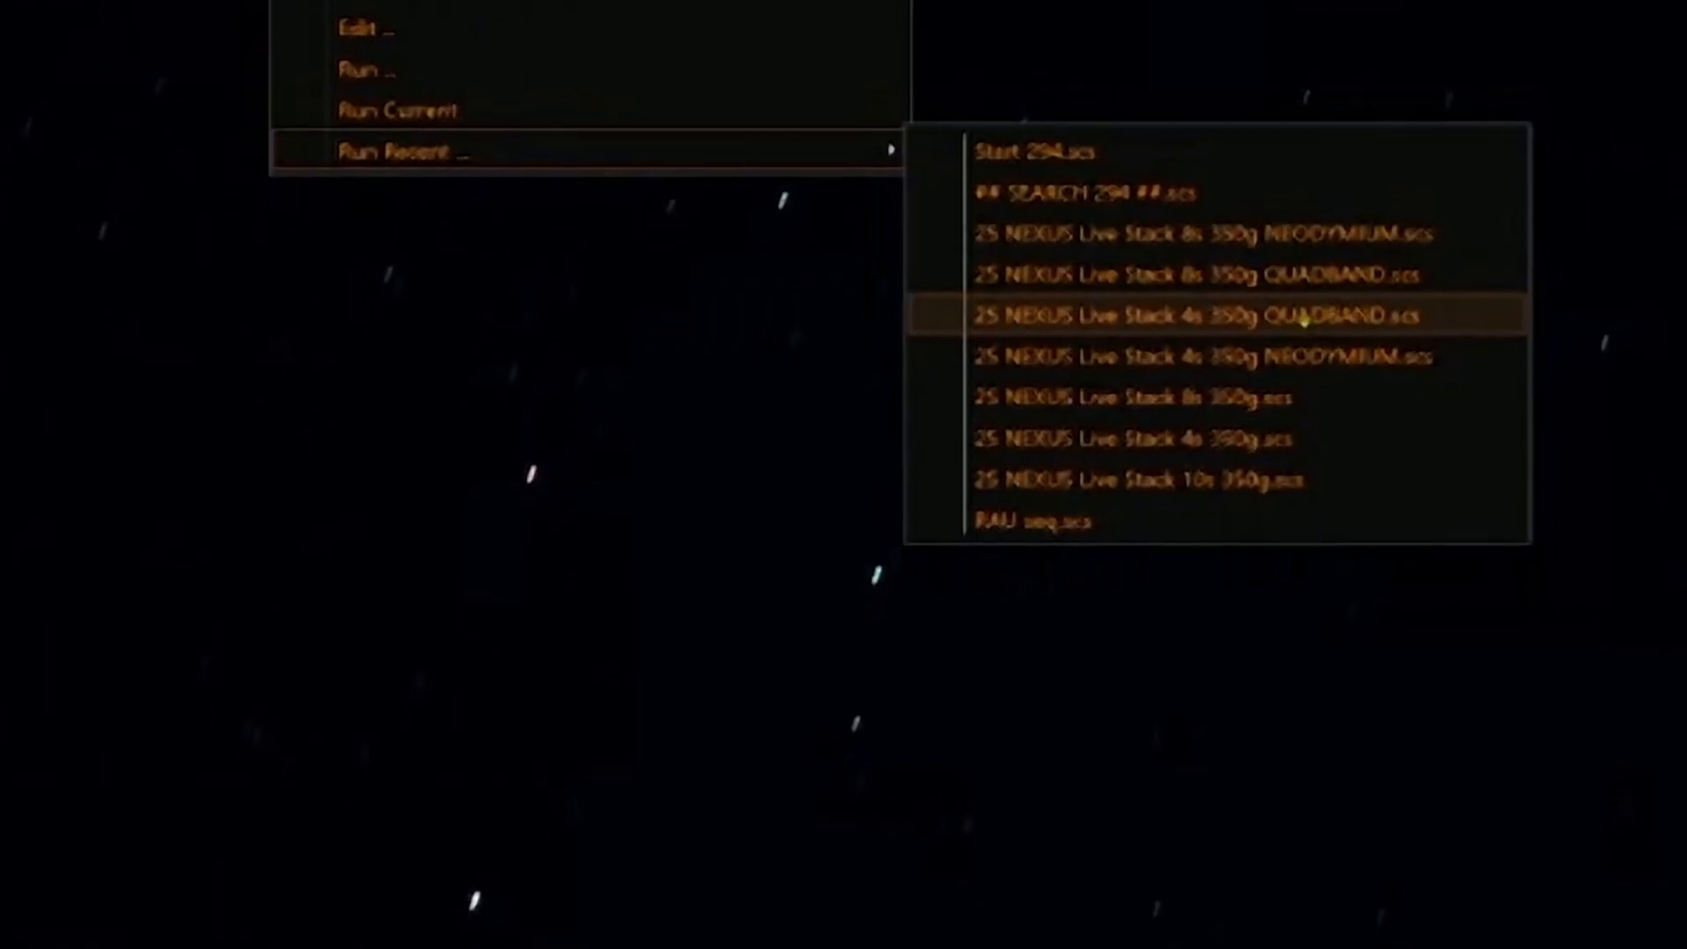
pyautogui.click(1216, 314)
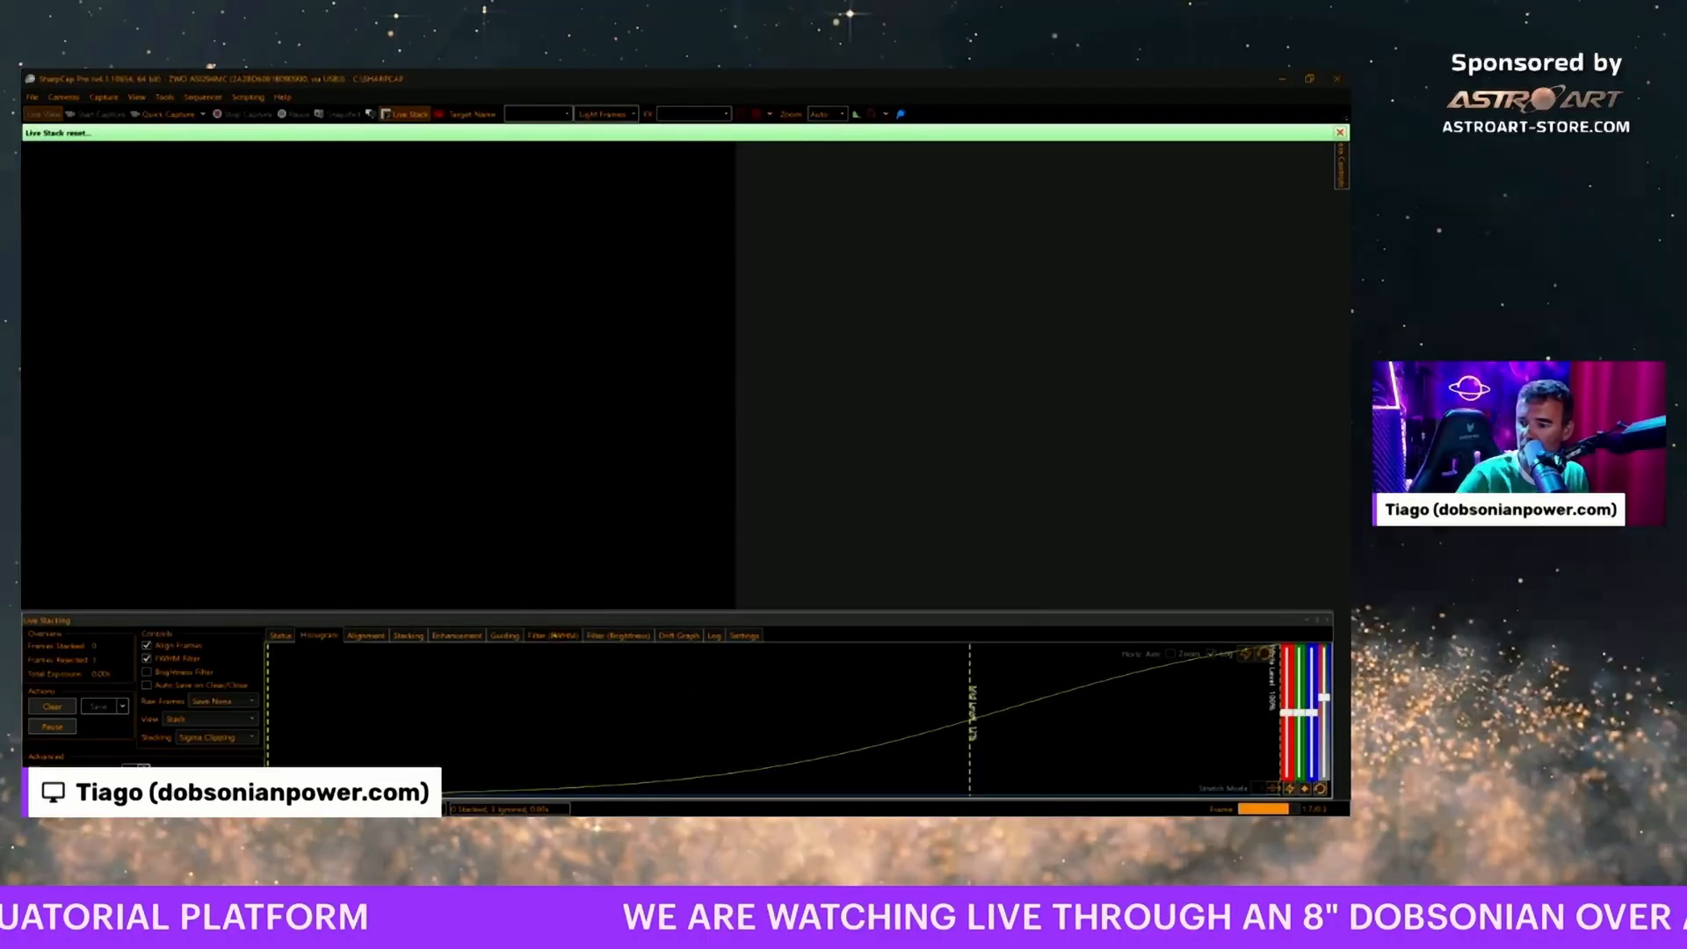
# - Zoom in on the stacked M57 image and switch the display to raw frames
pyautogui.click(557, 634)
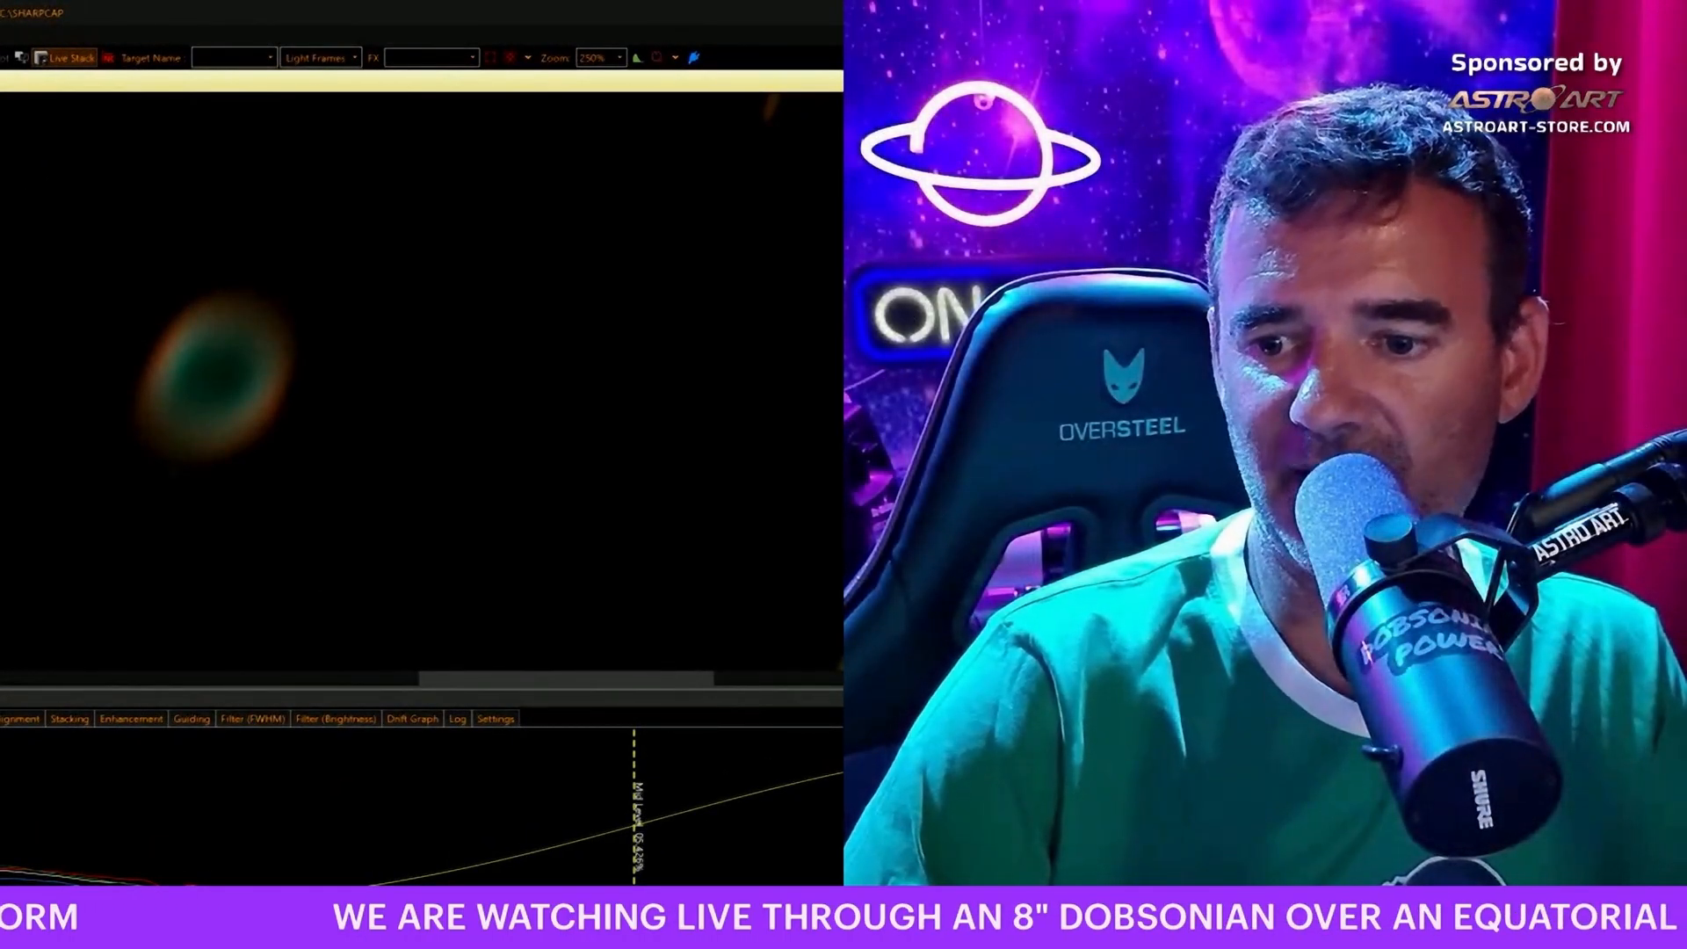
pyautogui.click(599, 58)
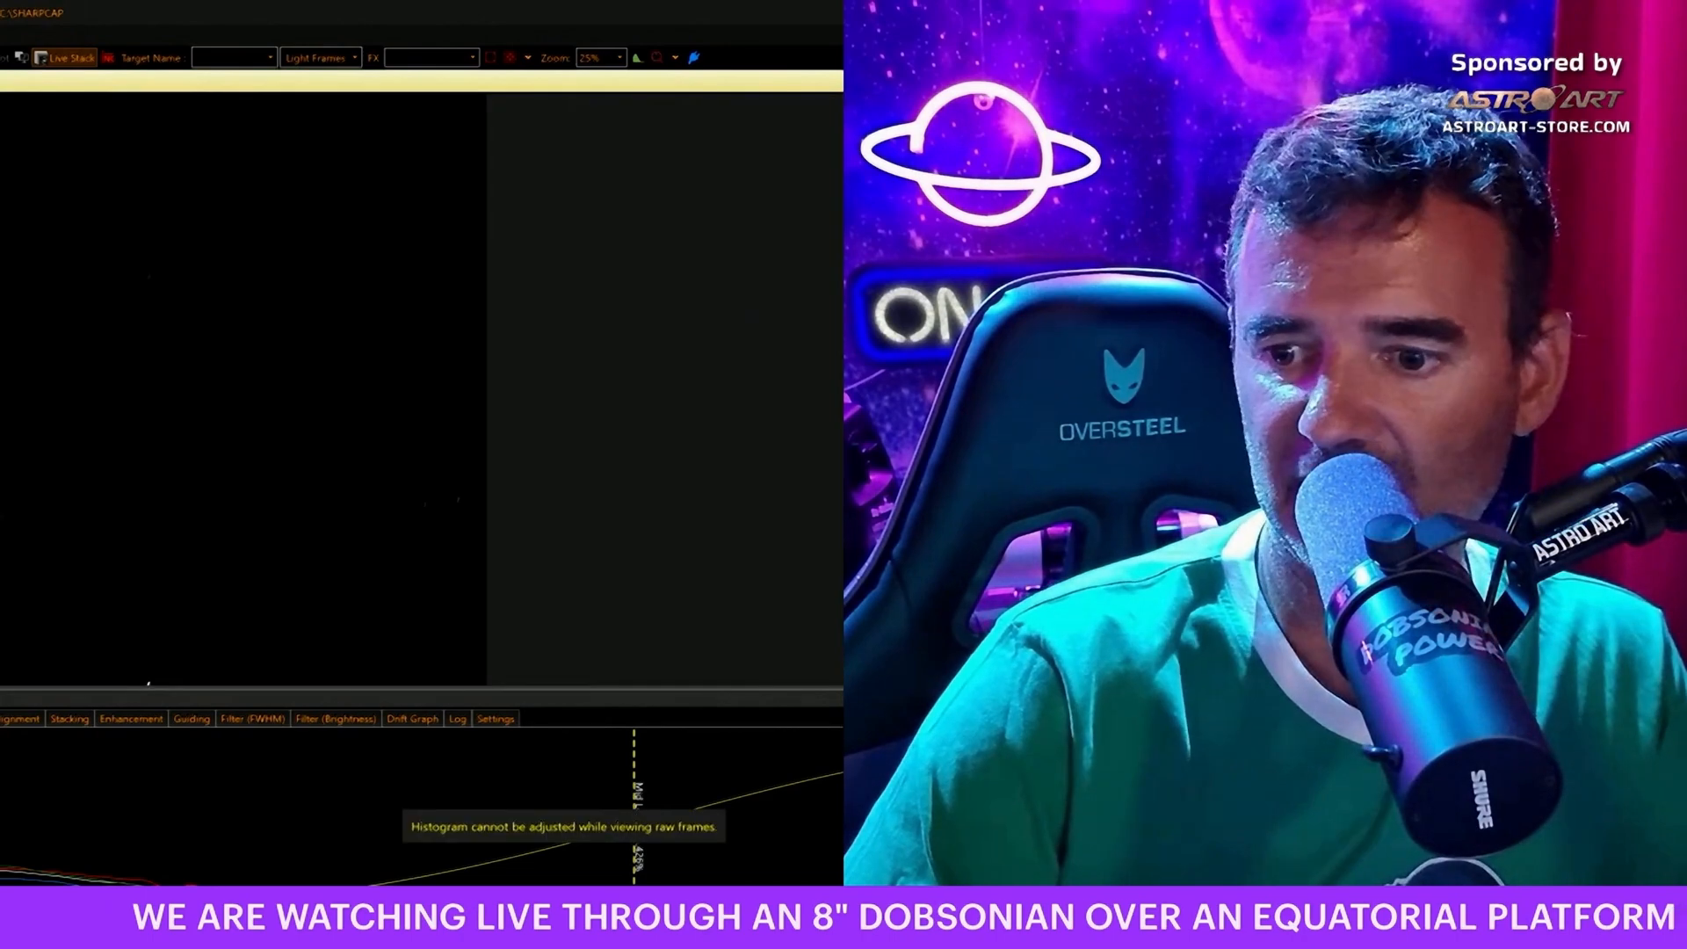